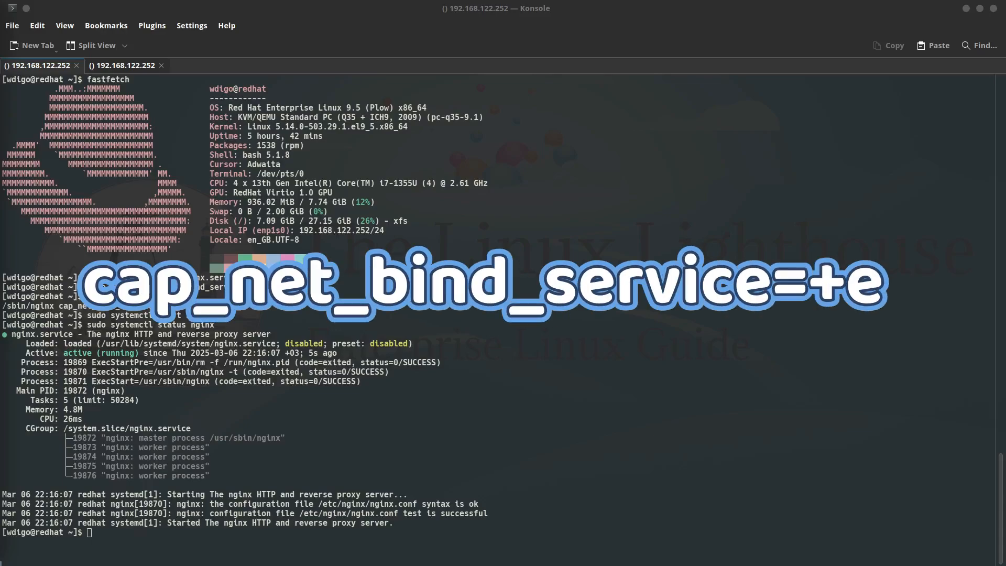
# Step: Grant then remove cap_net_bind_service on /usr/bin/python3.6 and show both sessions in Split View
pyautogui.write('p')
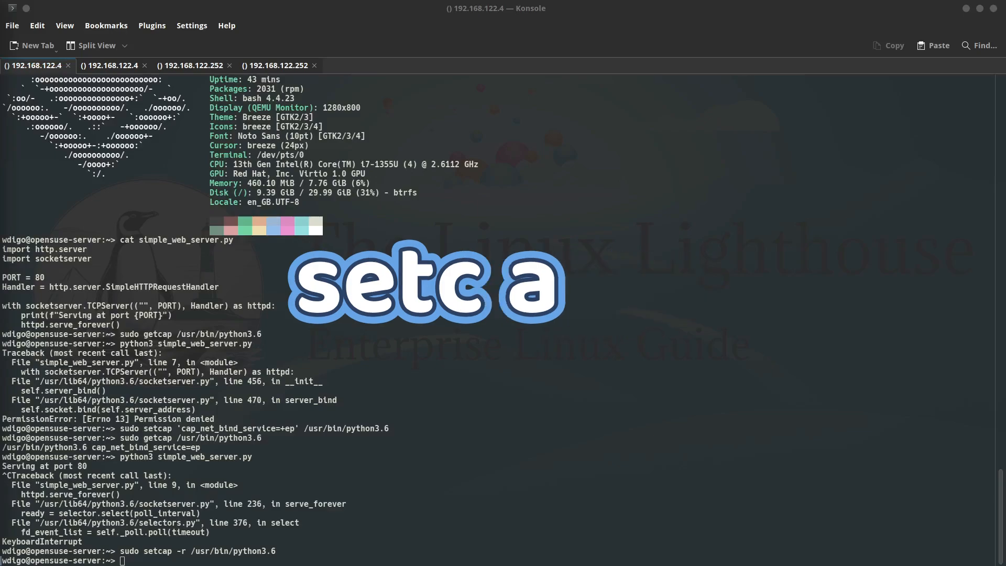
pyautogui.click(92, 46)
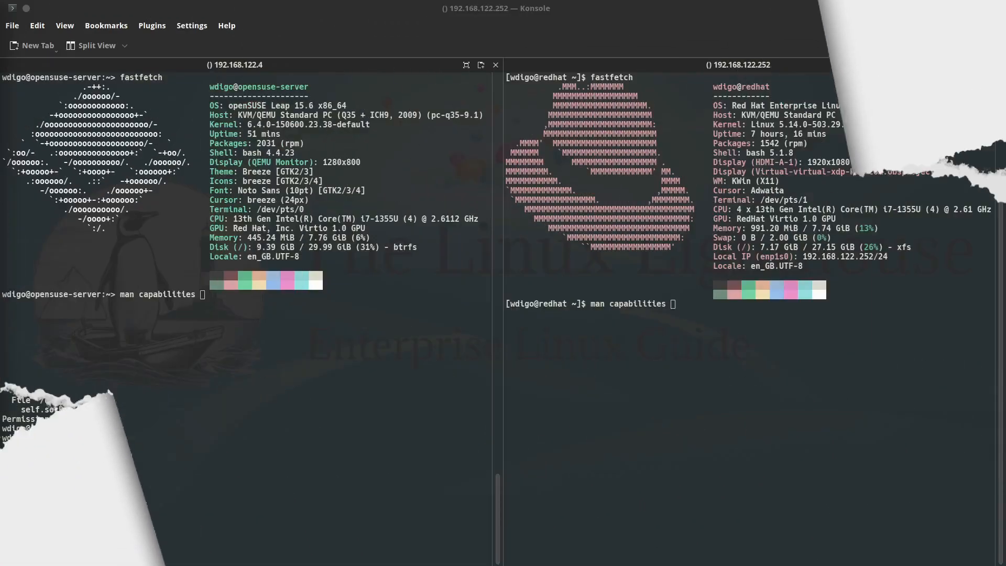